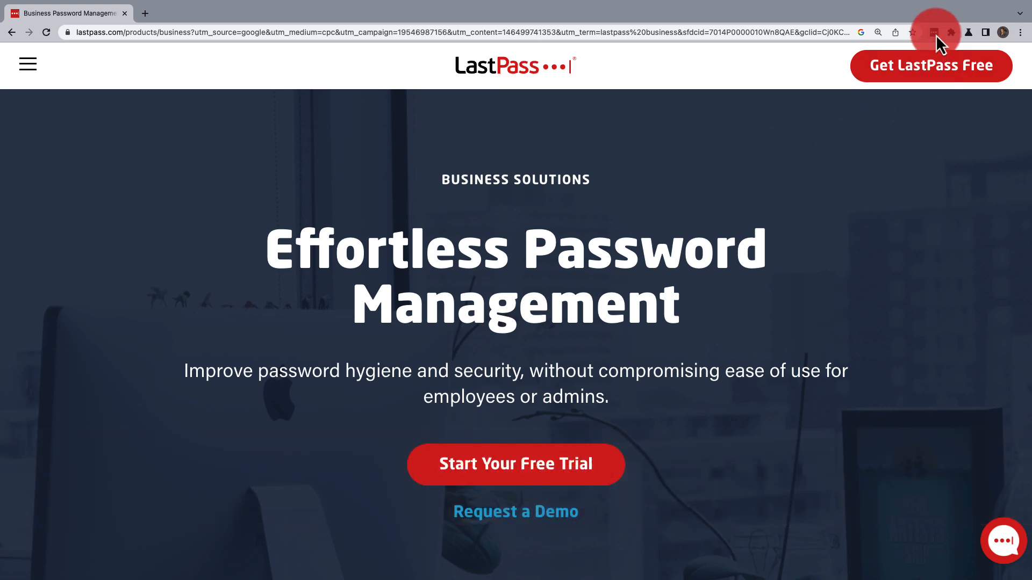
Log in to LastPass with the master password and request an Authenticator push approval.
left_click(934, 33)
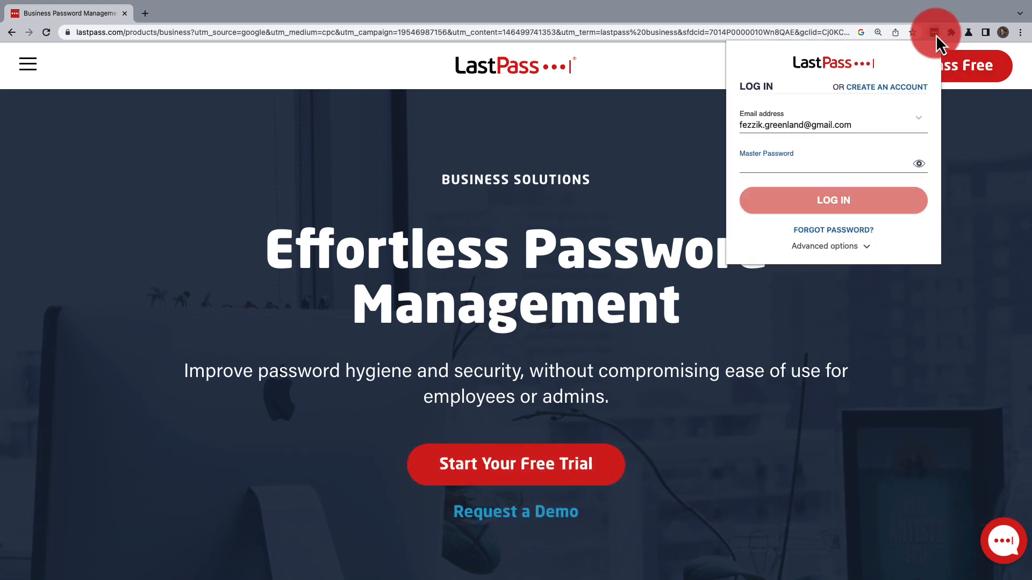
type("•••••")
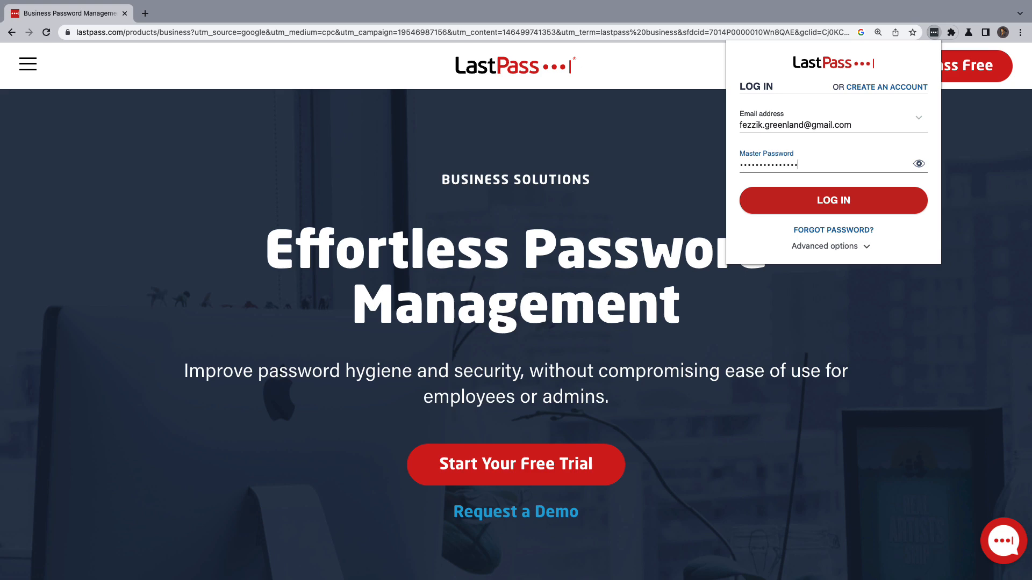
left_click(832, 200)
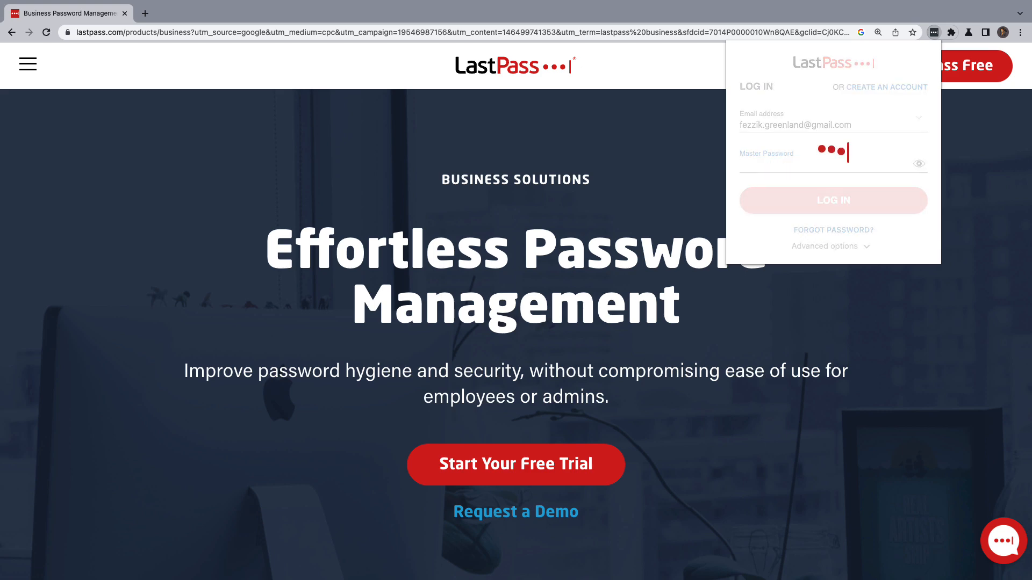
left_click(832, 200)
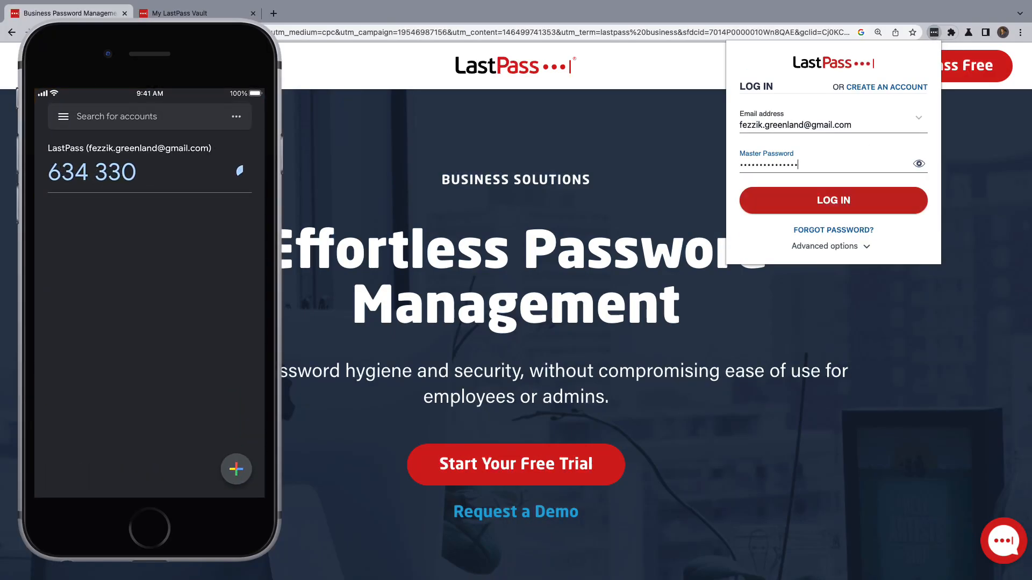
left_click(832, 200)
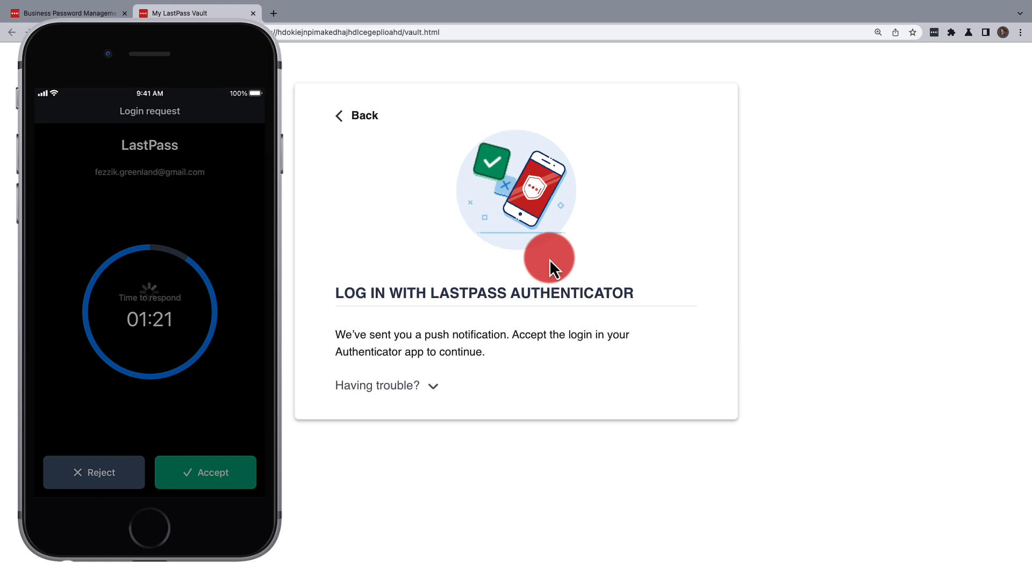
Approve login on the phone, browse Passwords, Notes, Payment Cards, and open the address entry.
left_click(205, 472)
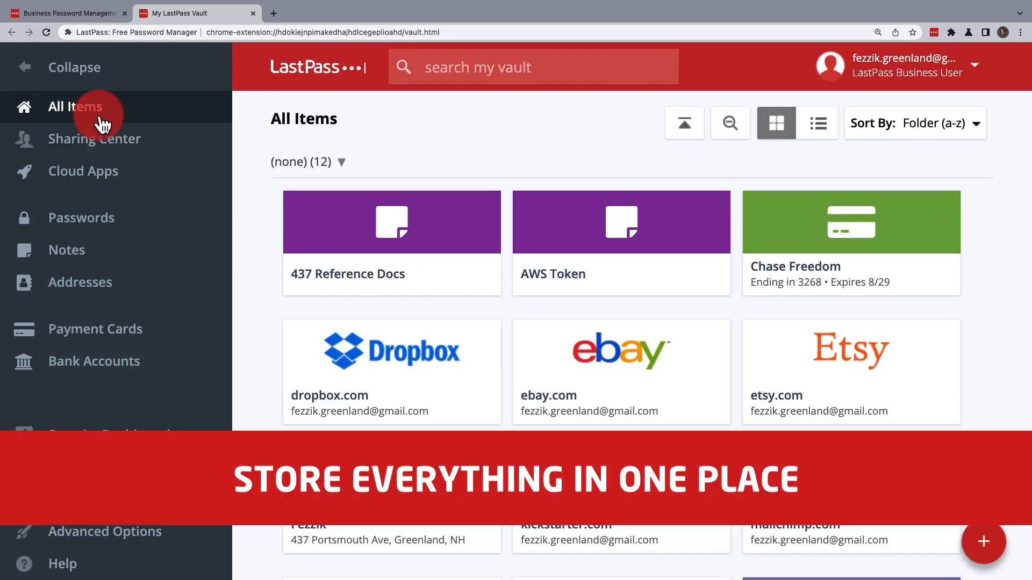
left_click(81, 218)
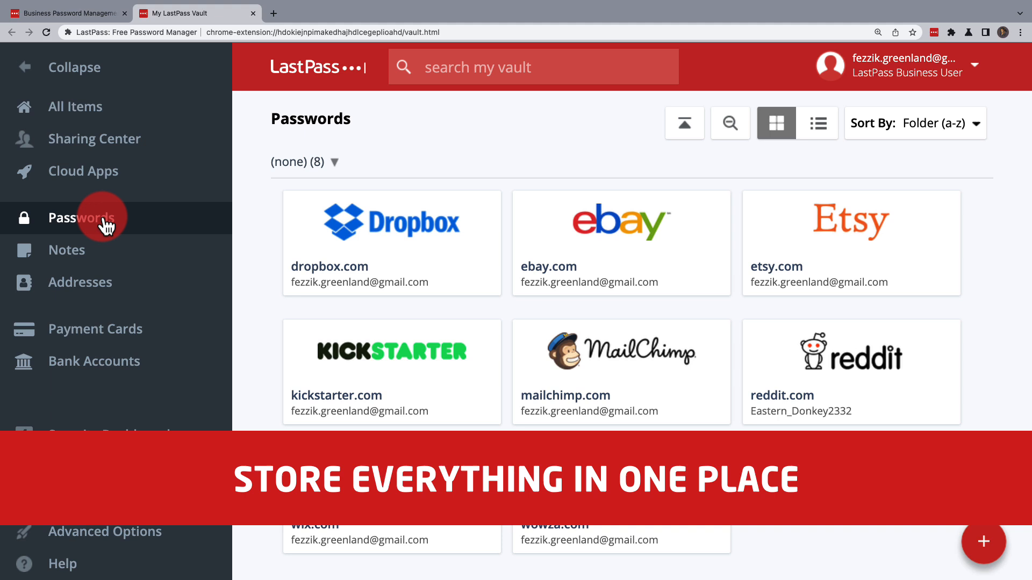
left_click(67, 250)
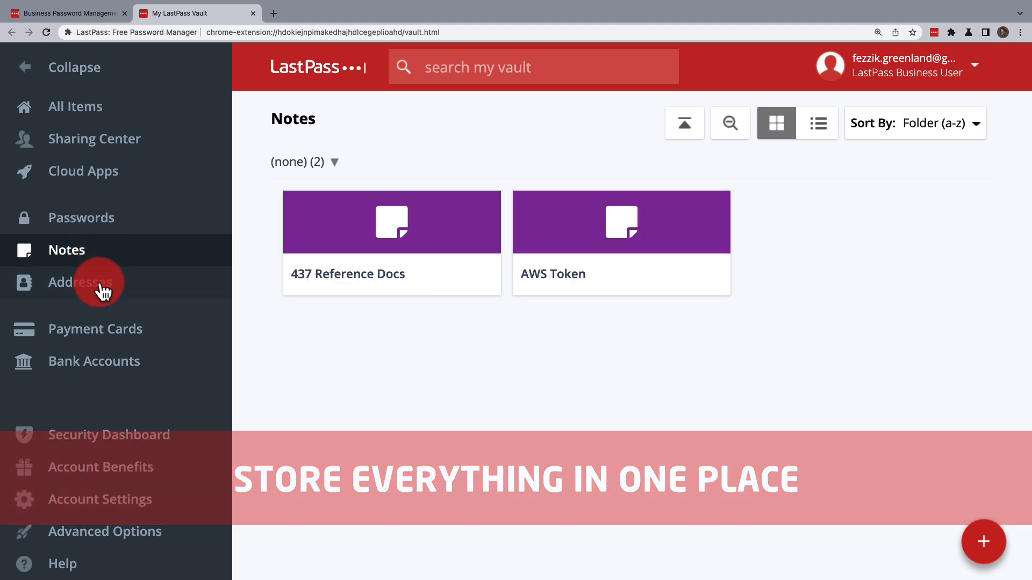
left_click(96, 329)
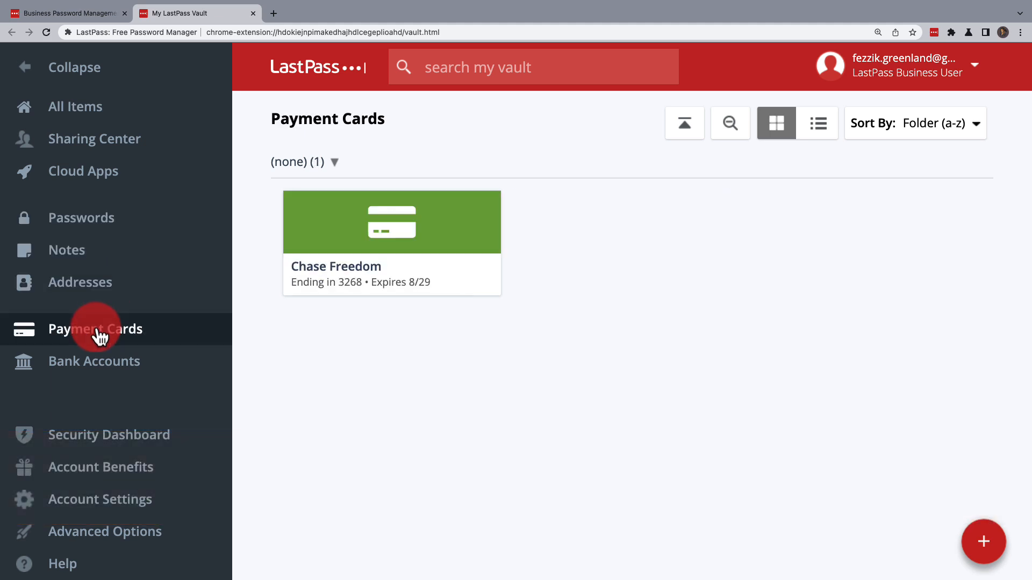
left_click(80, 282)
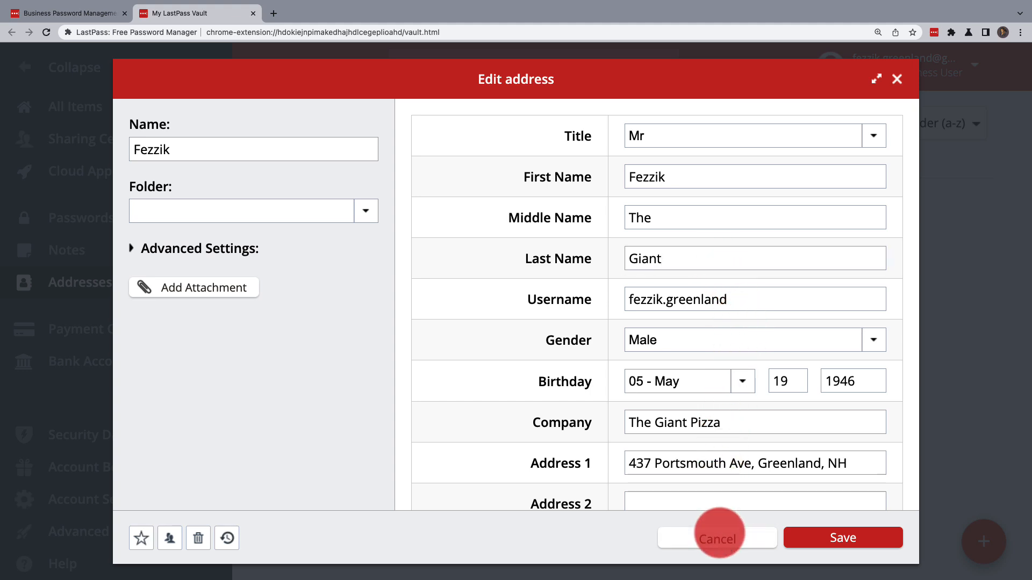
Cancel the address edit, launch mailchimp.com with auto-login, then close the Mailchimp tab.
left_click(717, 538)
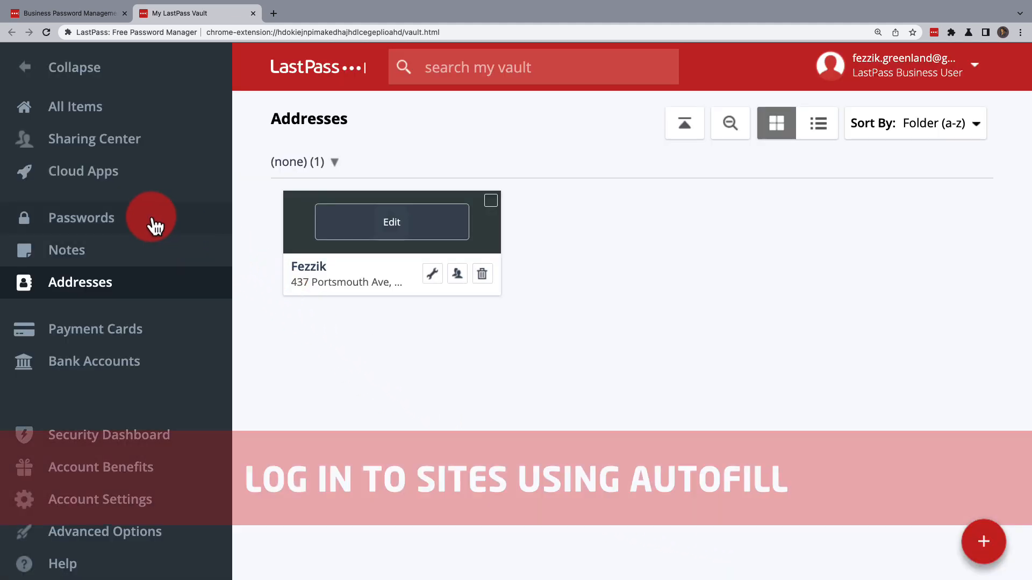
left_click(81, 218)
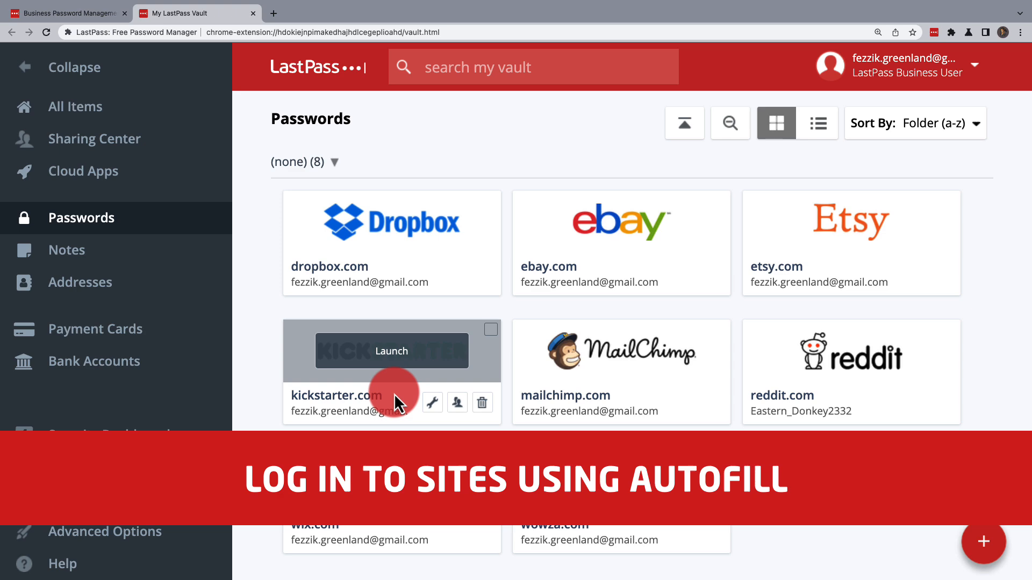
left_click(391, 351)
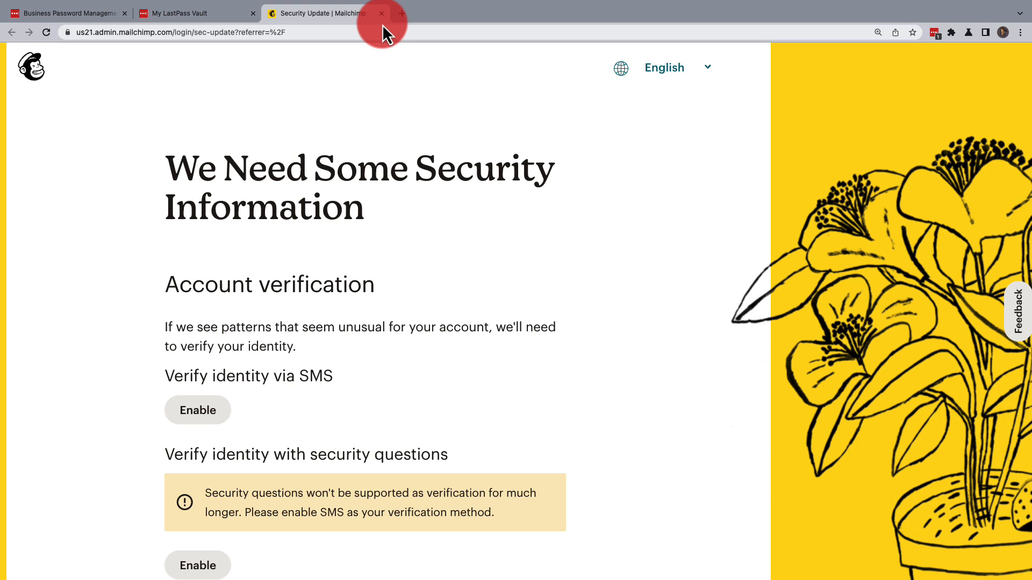
left_click(381, 13)
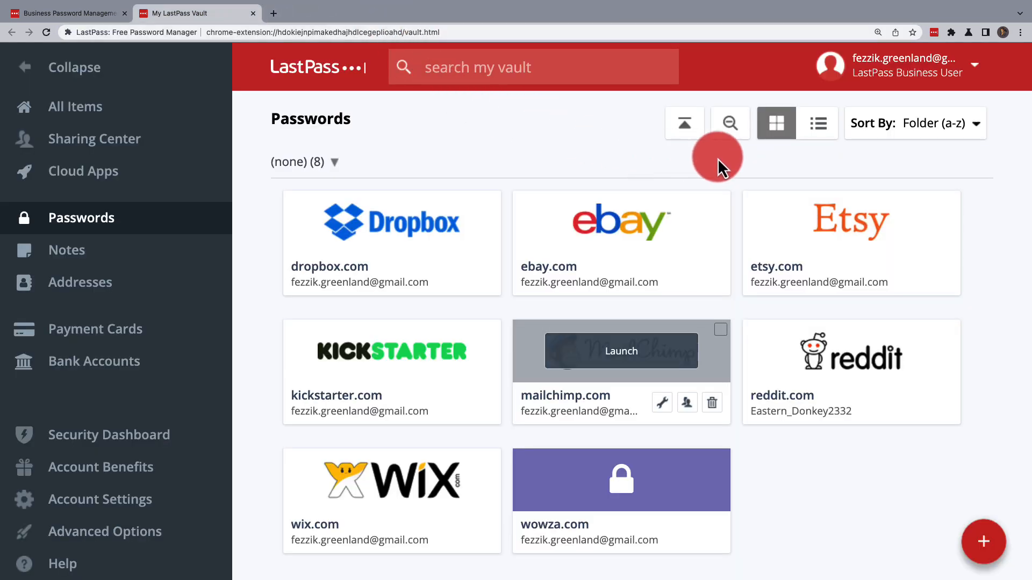
Launch Etsy from the LastPass search and sign in with the autofilled credentials.
left_click(934, 32)
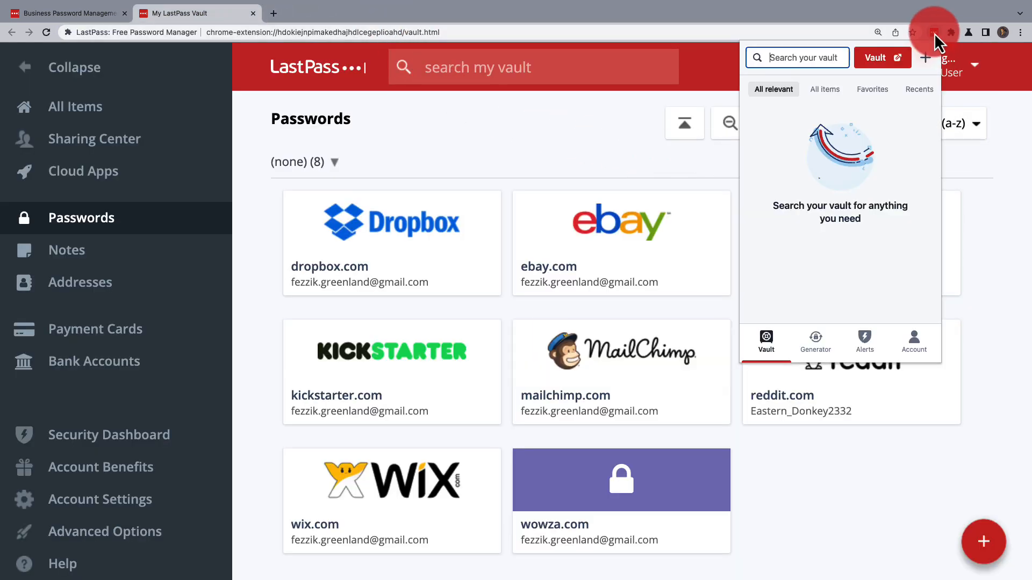
type("etsy.com")
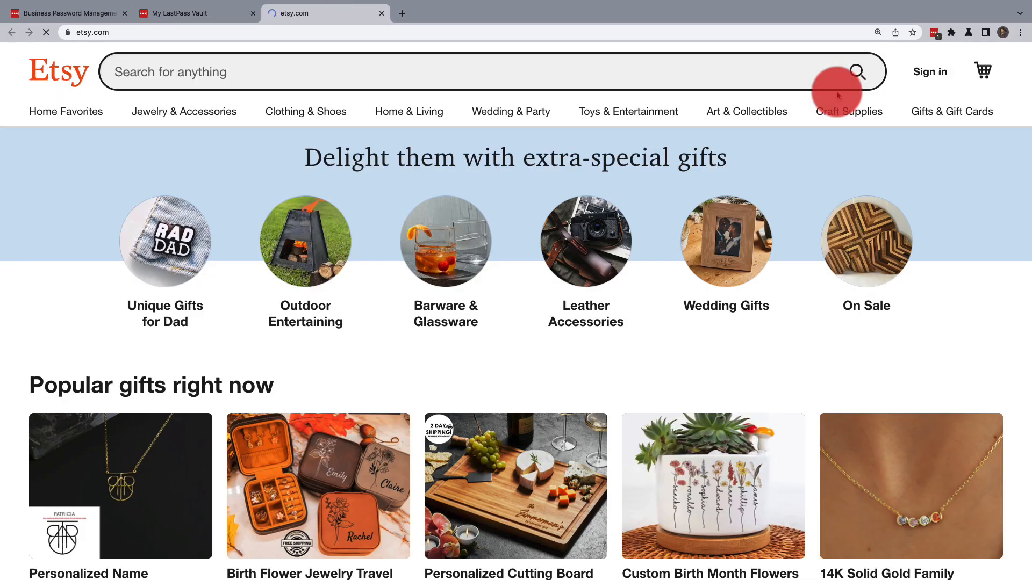
left_click(929, 71)
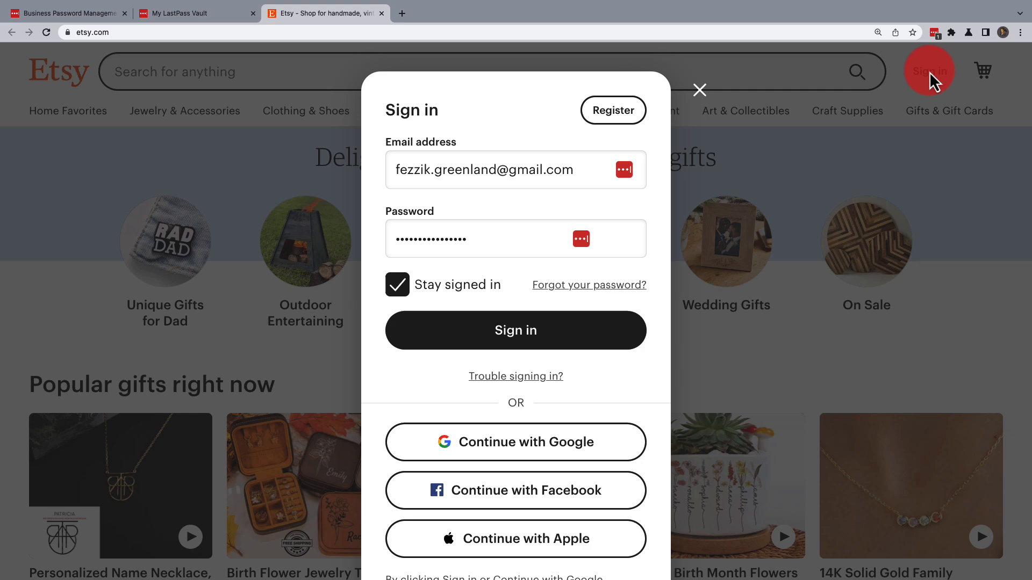
left_click(515, 330)
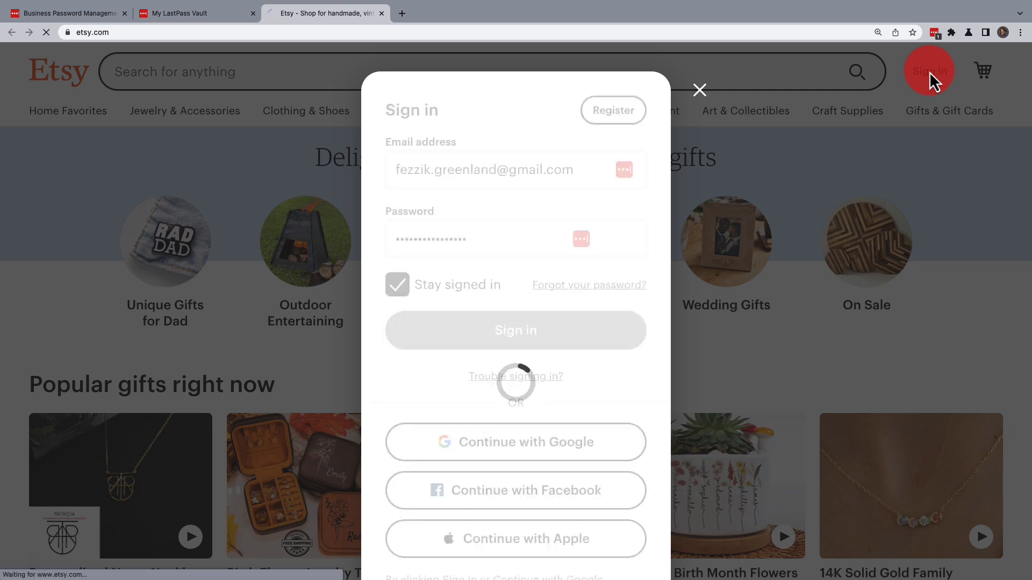
left_click(516, 330)
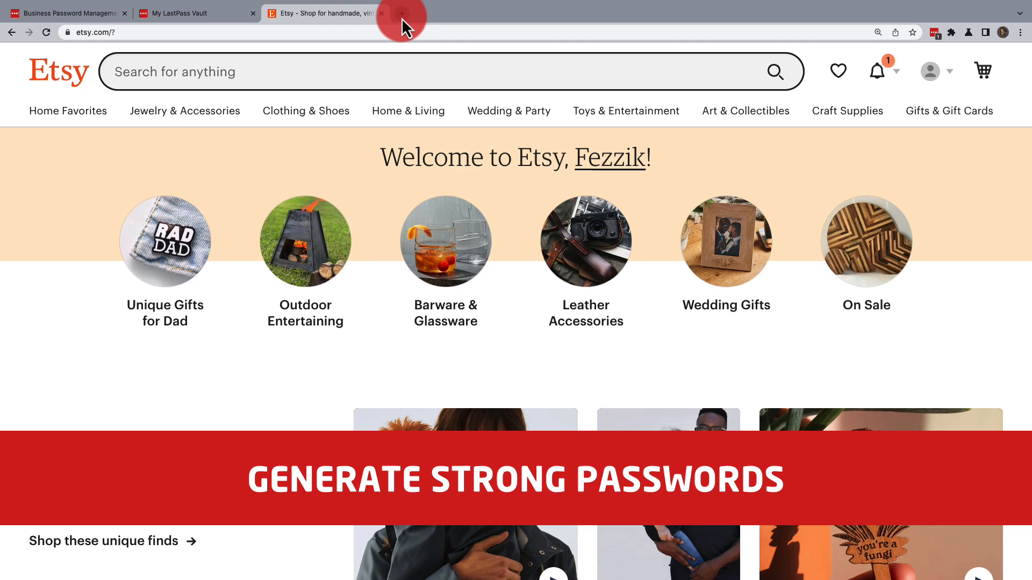
Open LinkedIn sign-up, fill the saved email identity, and regenerate a LastPass strong password.
left_click(401, 12)
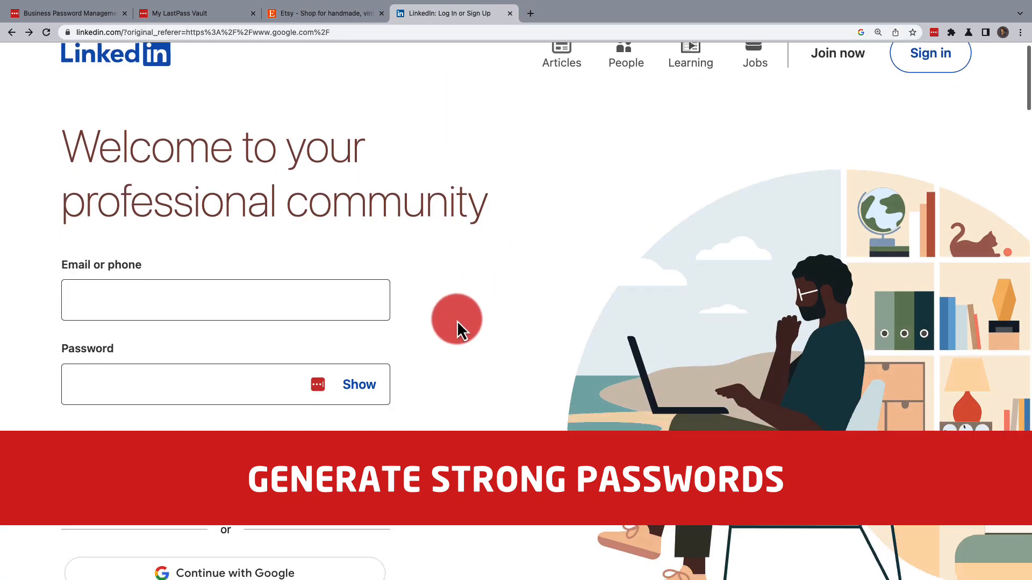
scroll("down", 3)
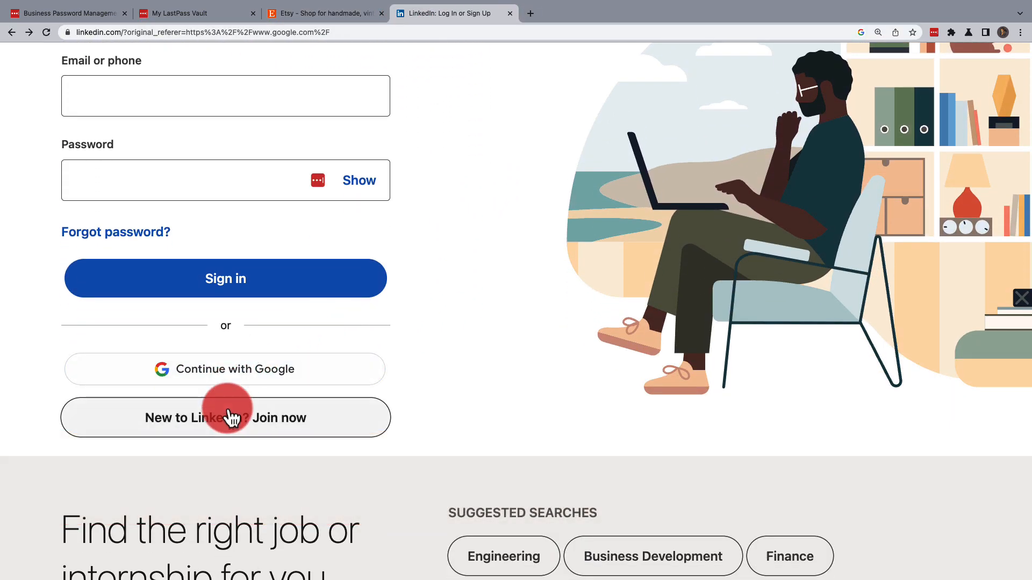
left_click(225, 417)
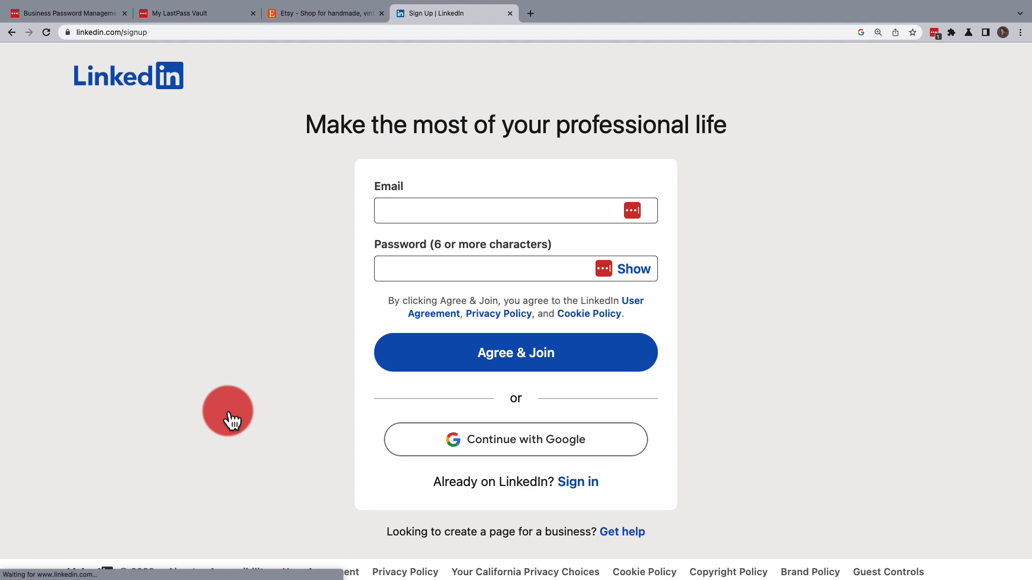
left_click(516, 211)
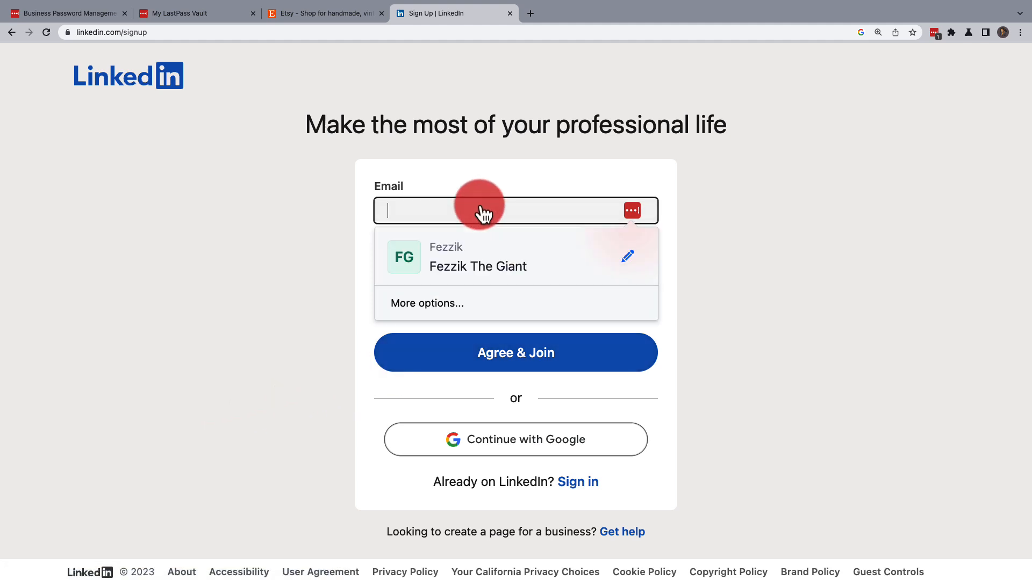
left_click(478, 257)
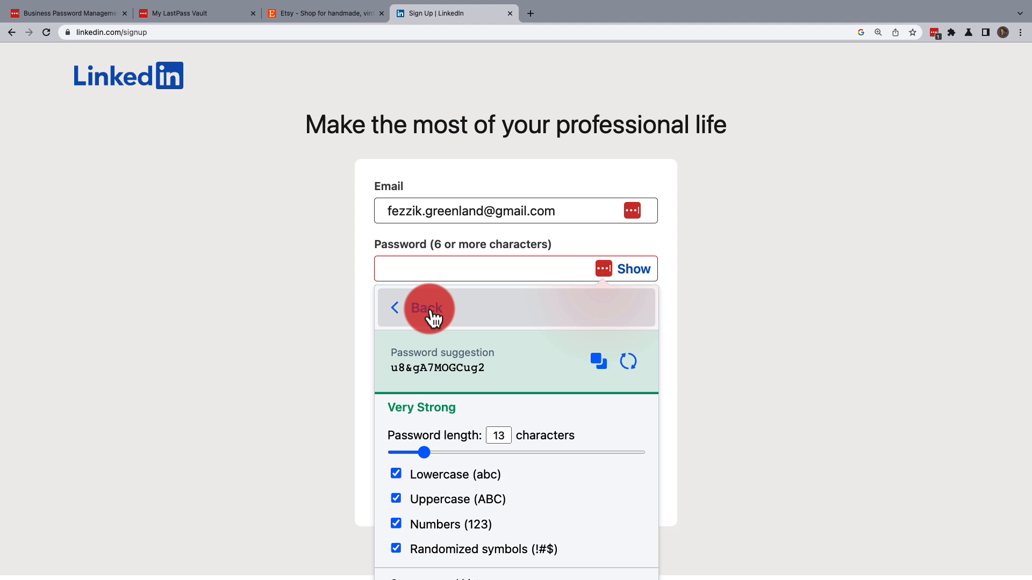
left_click(421, 308)
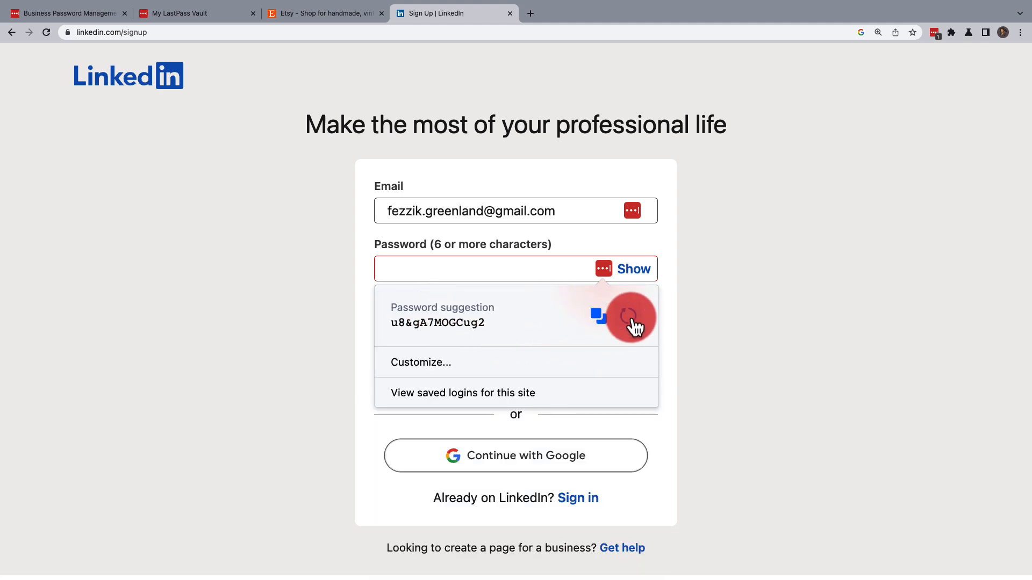
left_click(630, 318)
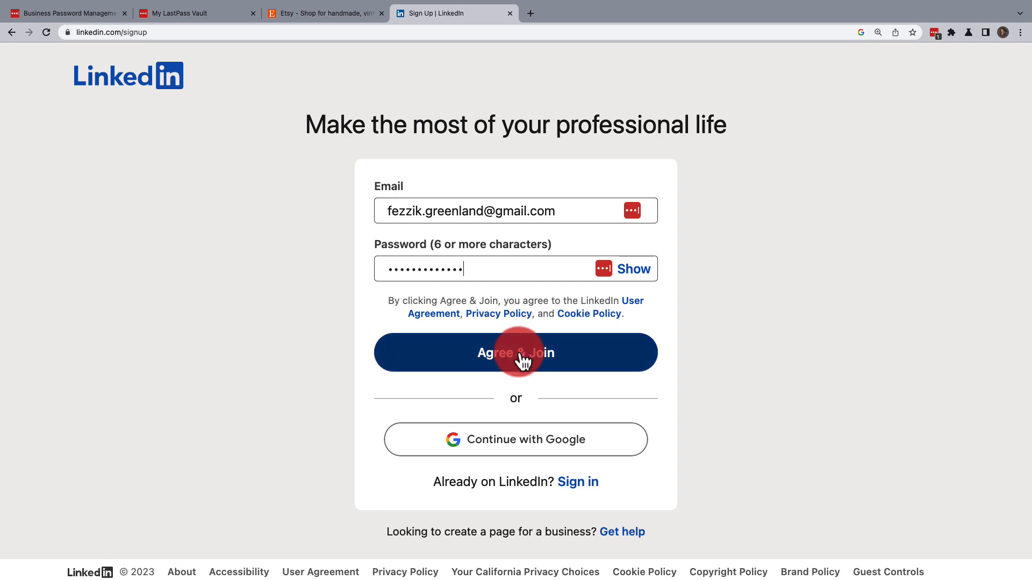
Submit Agree & Join and add the linkedin.com login to the LastPass vault.
left_click(516, 352)
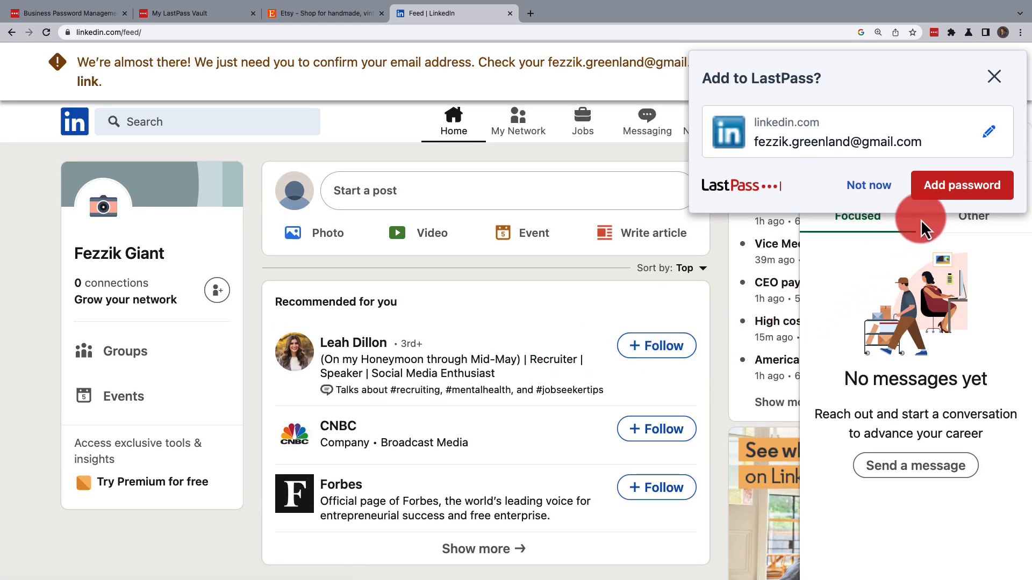
mouse_move(933, 196)
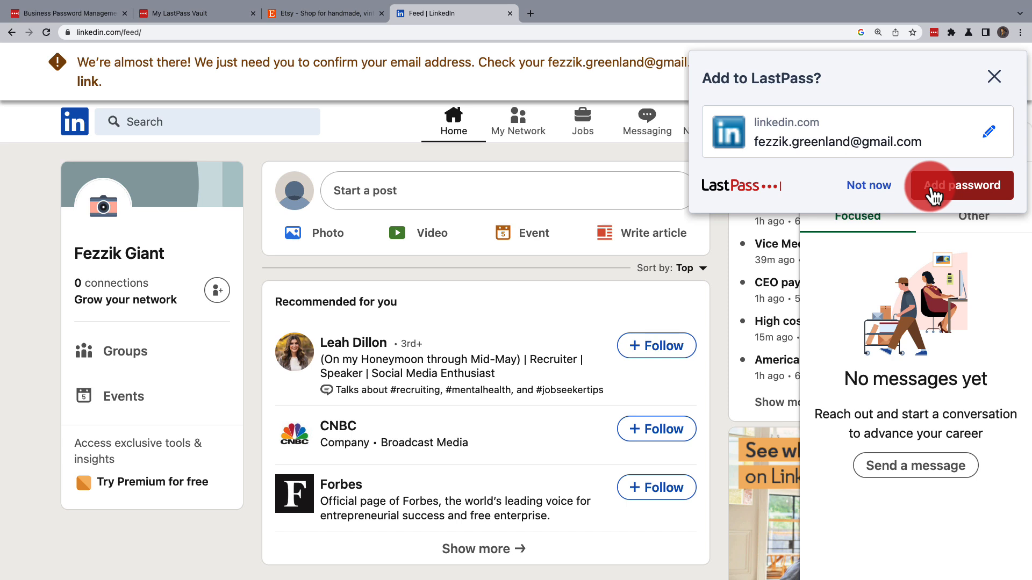
left_click(961, 185)
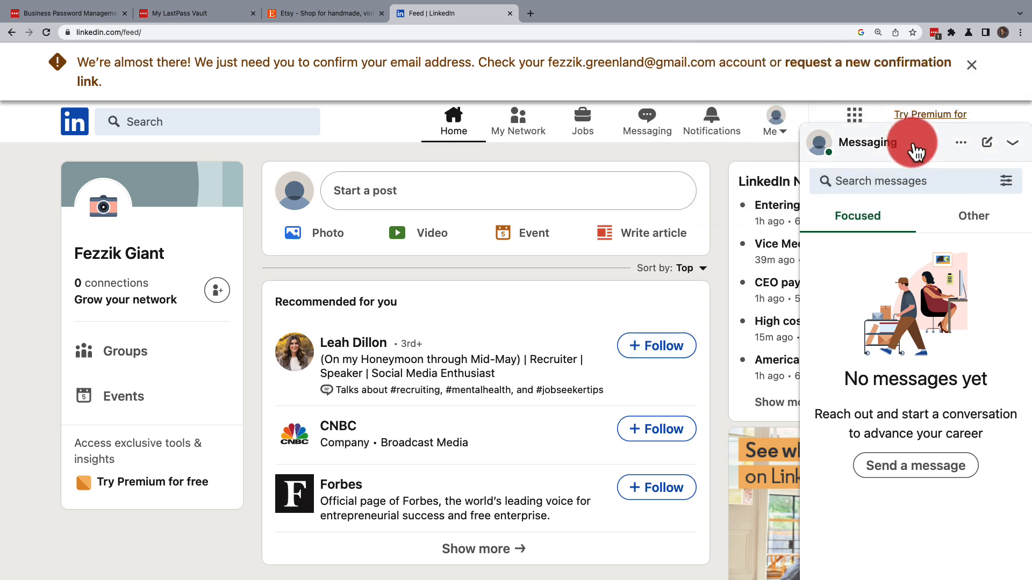
left_click(934, 31)
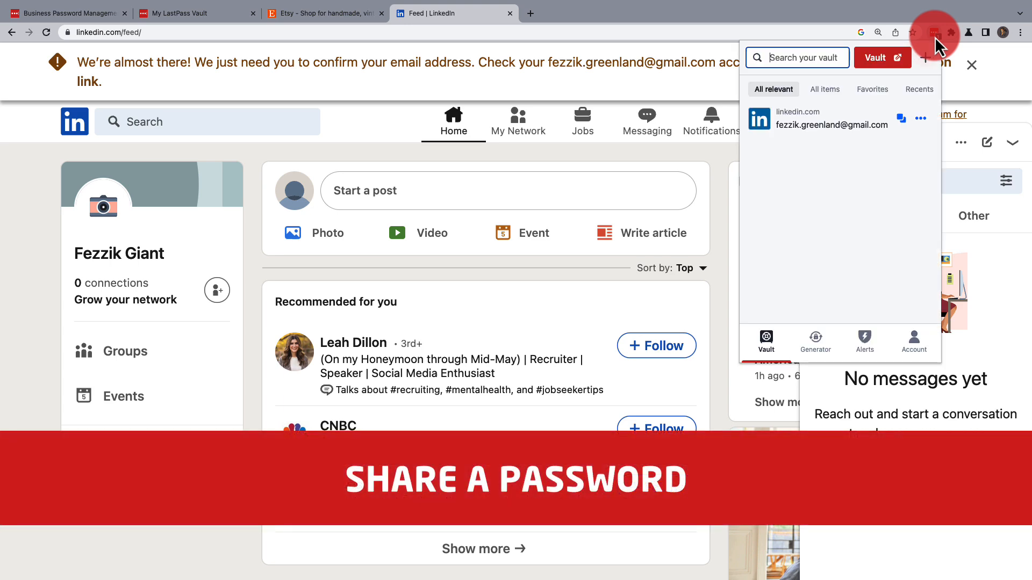
mouse_move(882, 58)
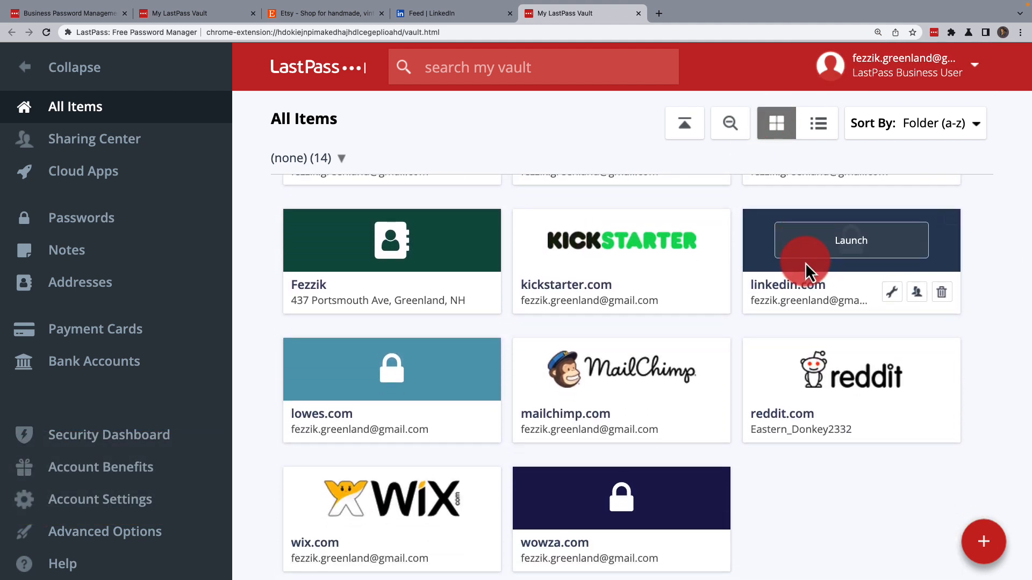
mouse_move(917, 296)
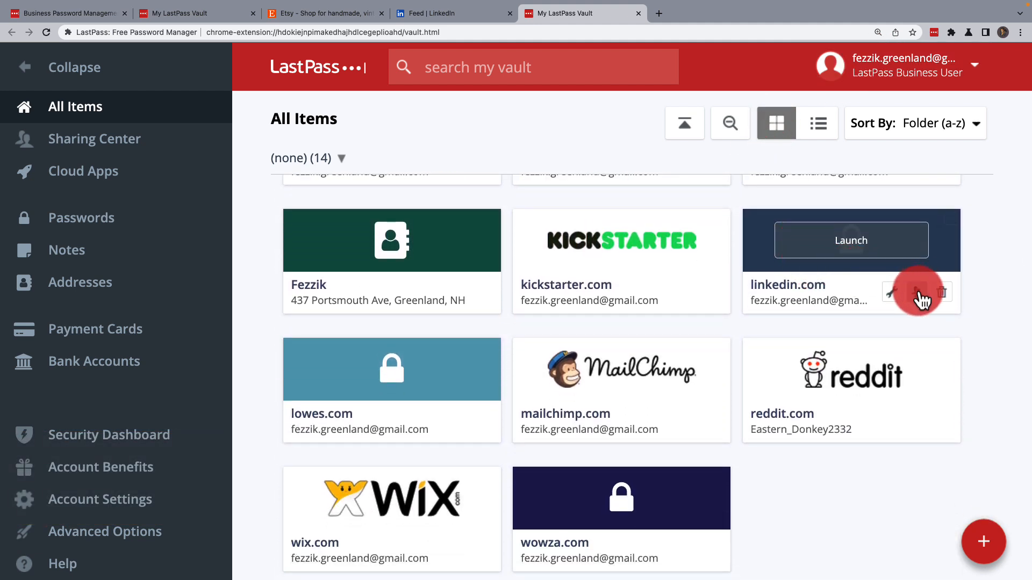
Share the linkedin.com login with the suggested recipient, allowing them to view the password.
left_click(916, 293)
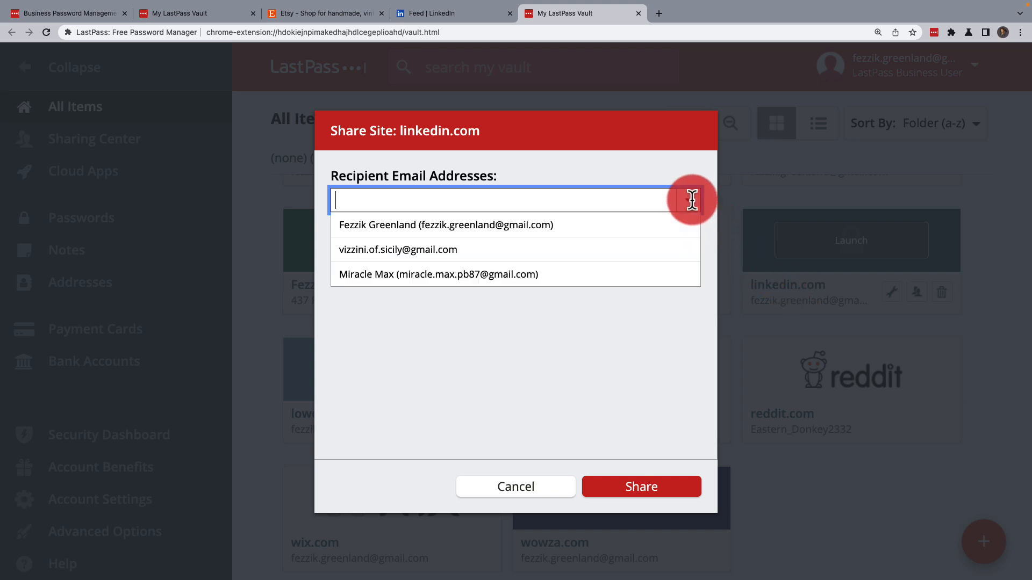
mouse_move(688, 249)
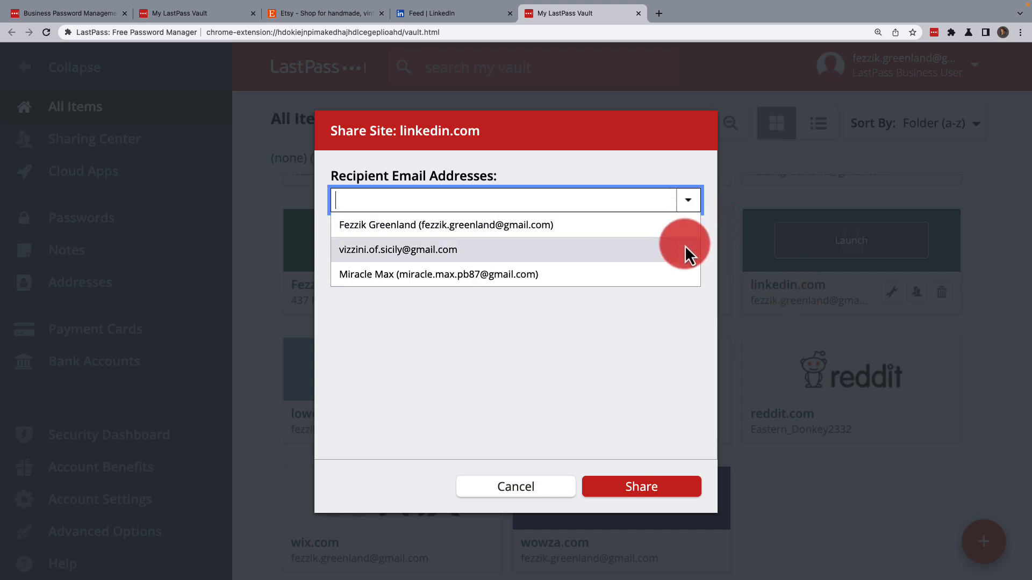
left_click(397, 250)
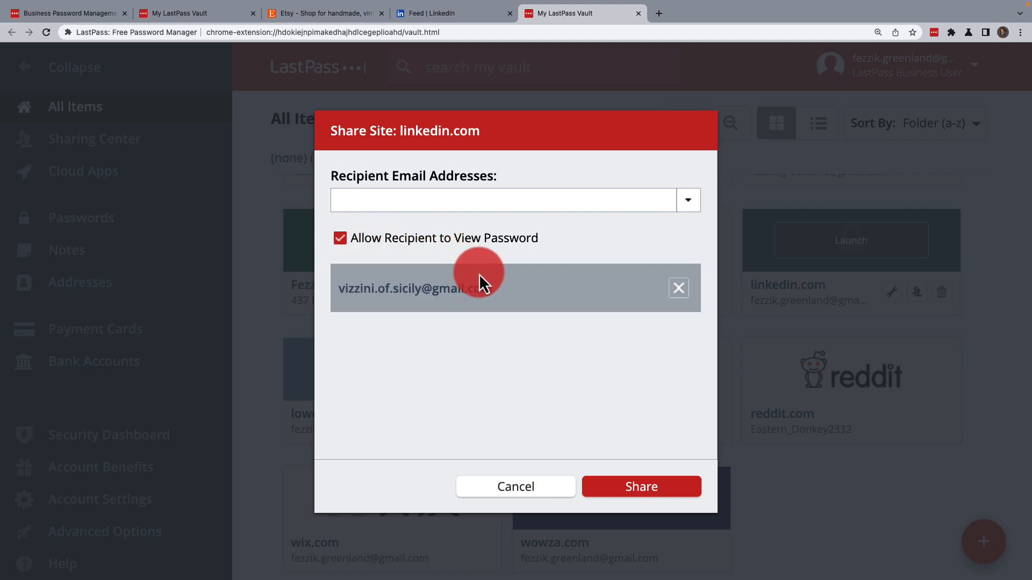
left_click(640, 487)
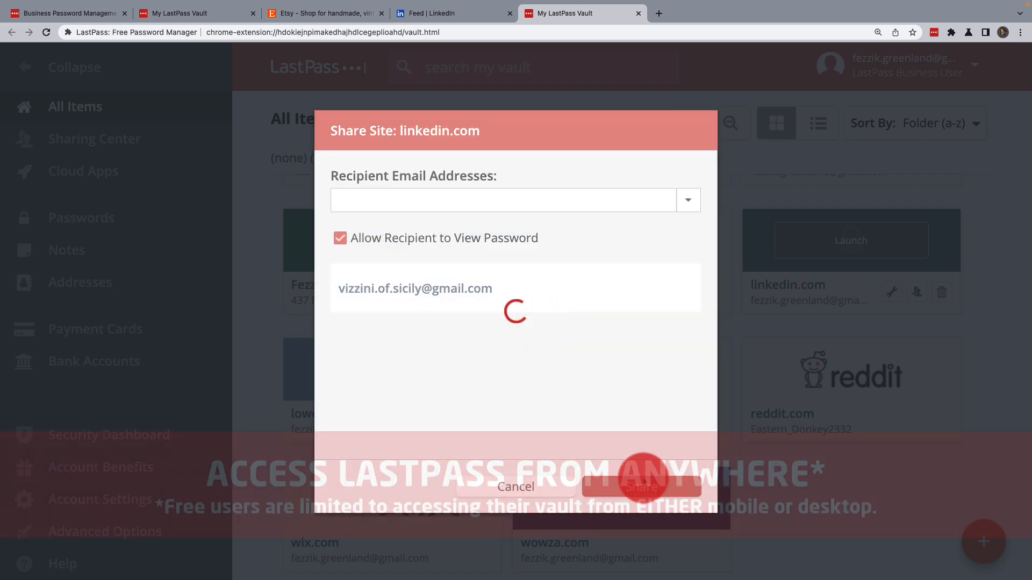
left_click(640, 487)
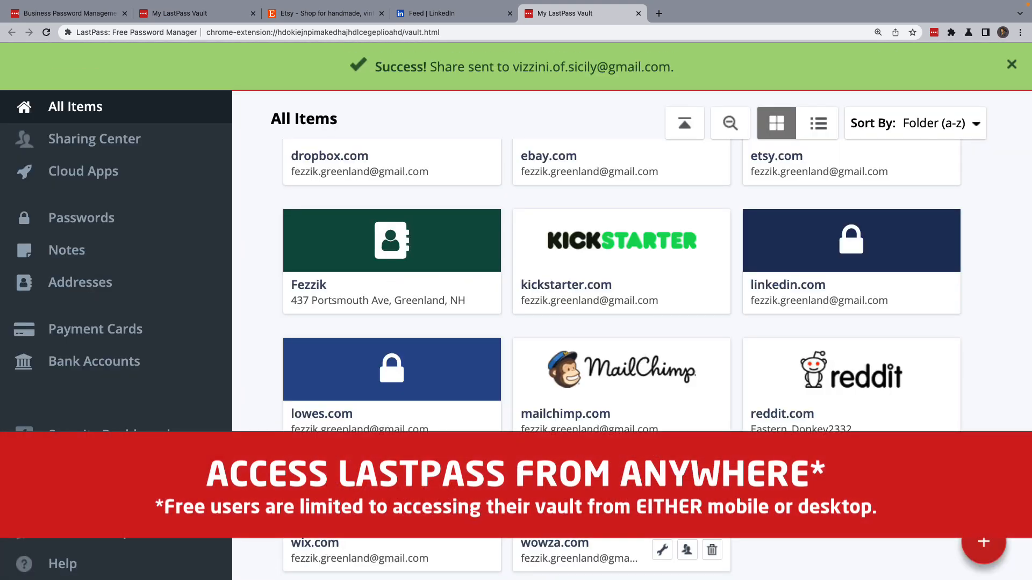
Dismiss the Success banner, then sign in to LinkedIn on the phone using the autofilled password.
left_click(1012, 64)
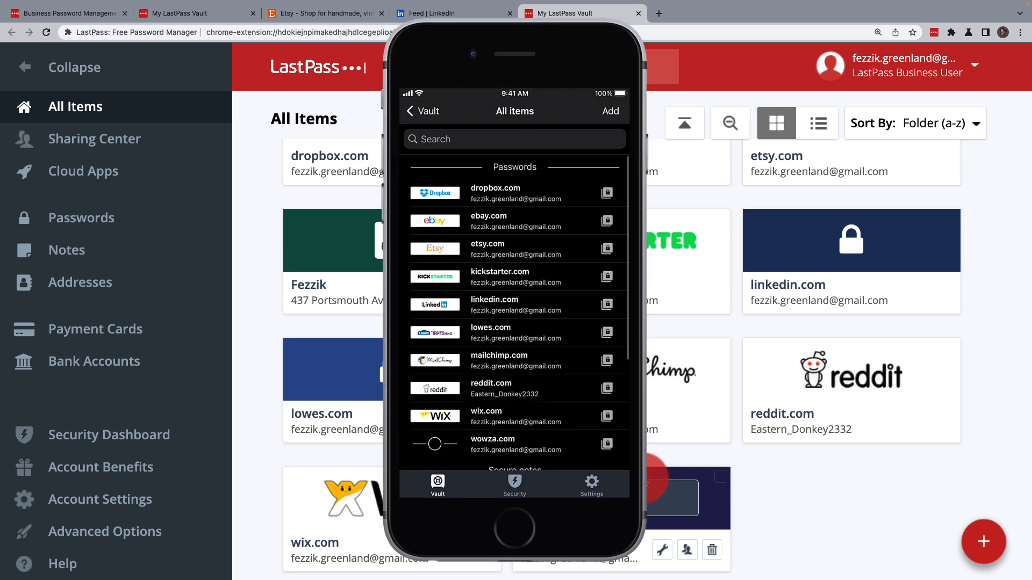
left_click(515, 305)
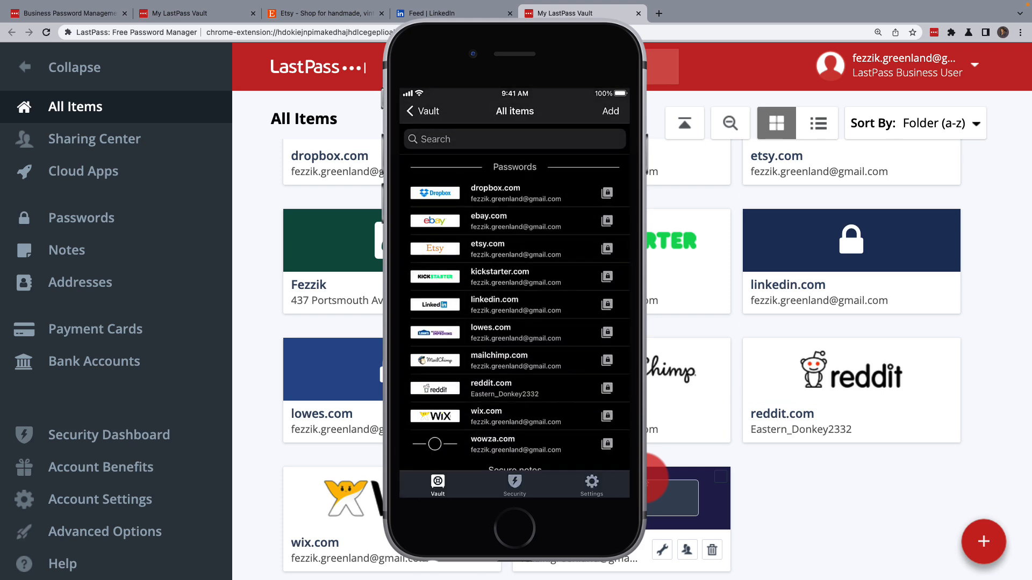
left_click(493, 305)
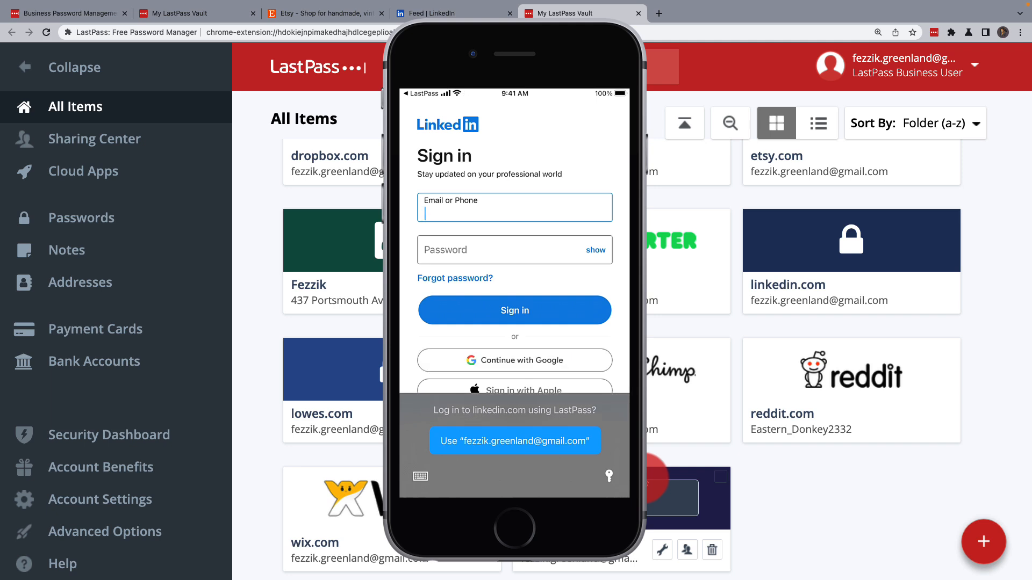
left_click(515, 441)
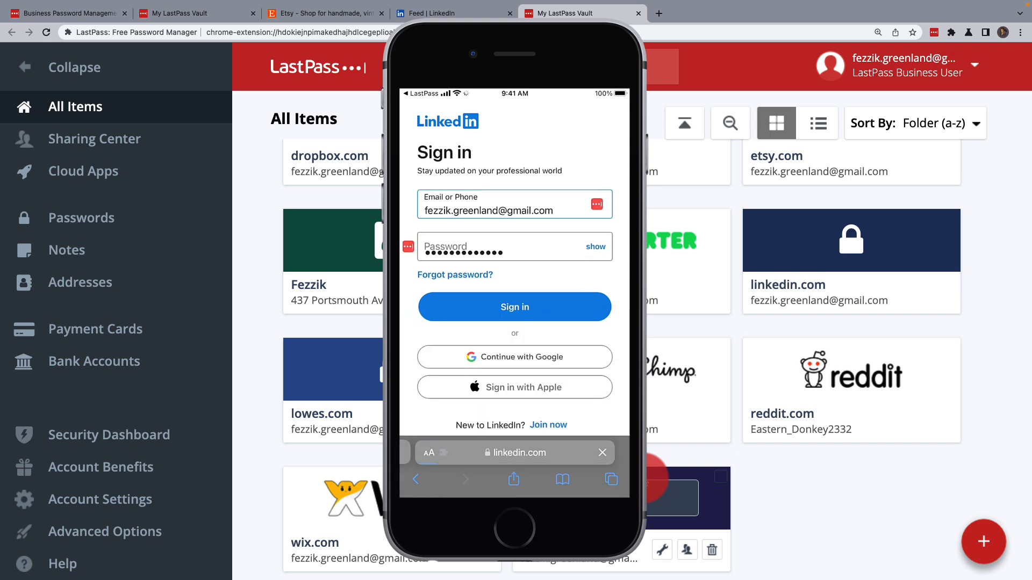
left_click(514, 307)
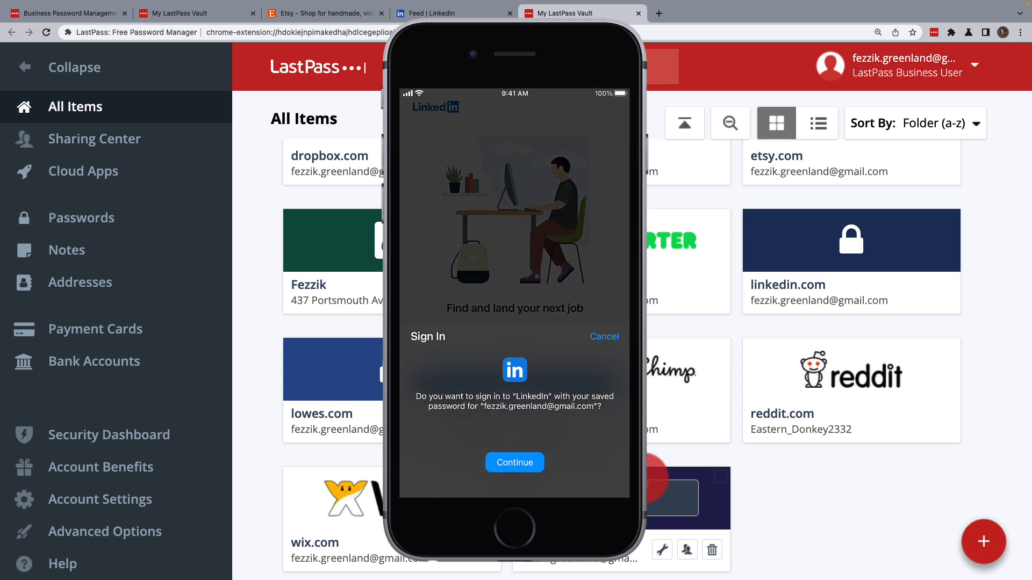
left_click(514, 462)
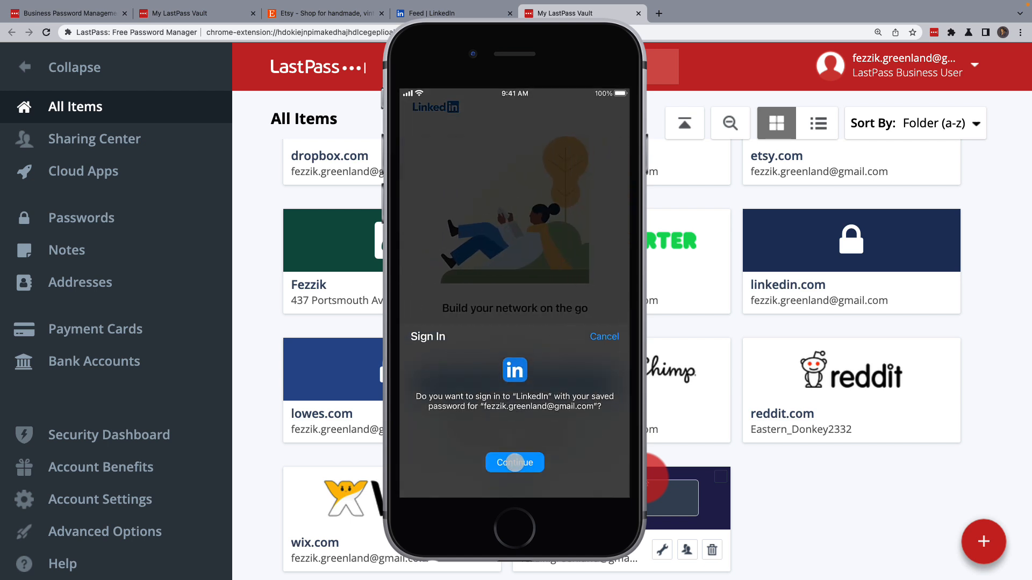
left_click(515, 462)
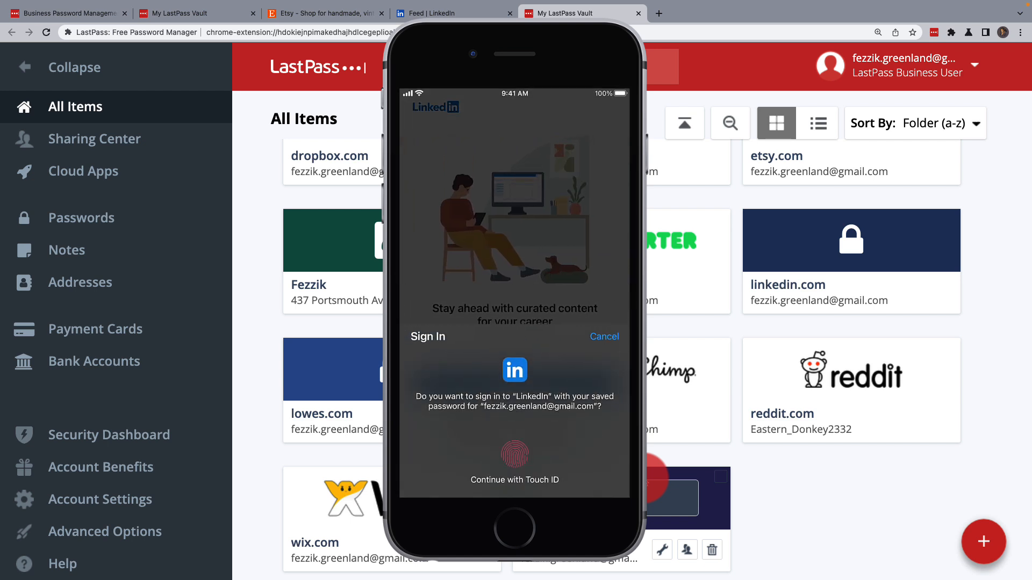
left_click(515, 461)
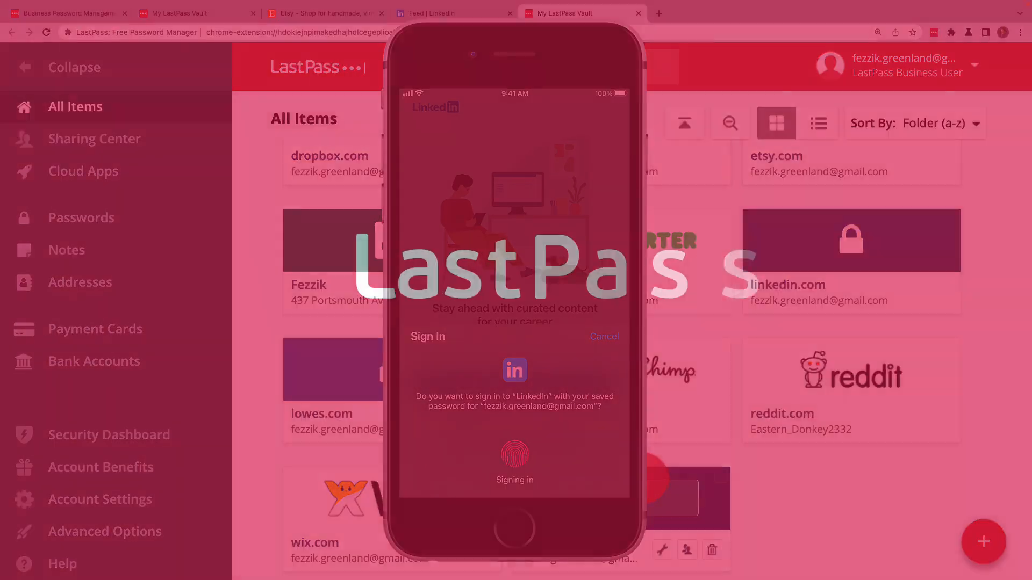